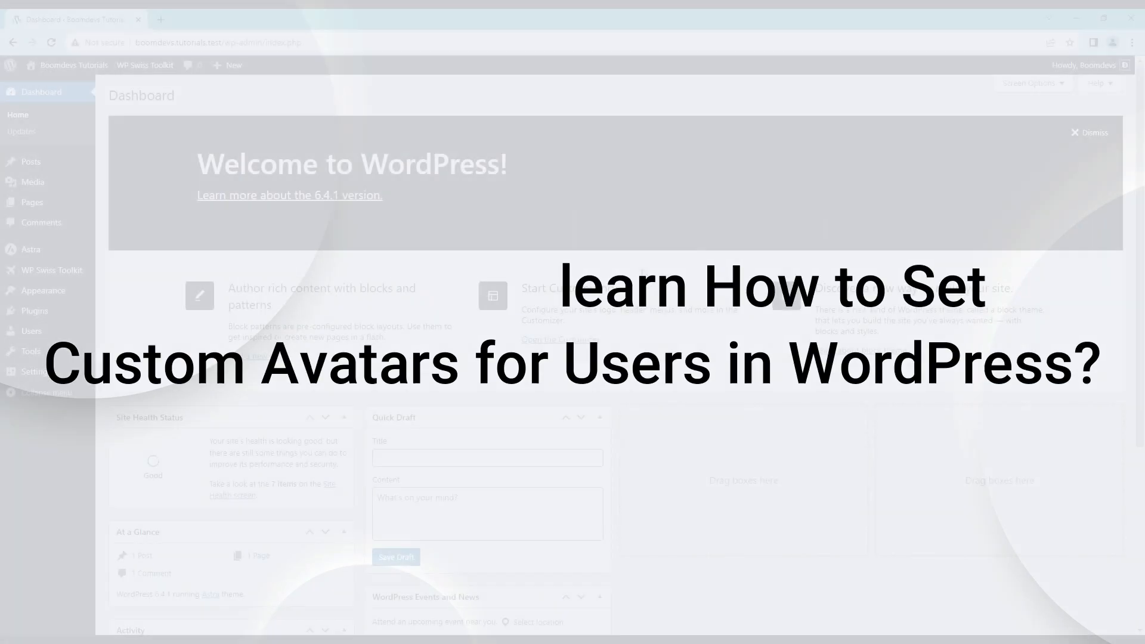
# - Open the WP Swiss Toolkit product page from the BoomDevs products list
pyautogui.click(1088, 65)
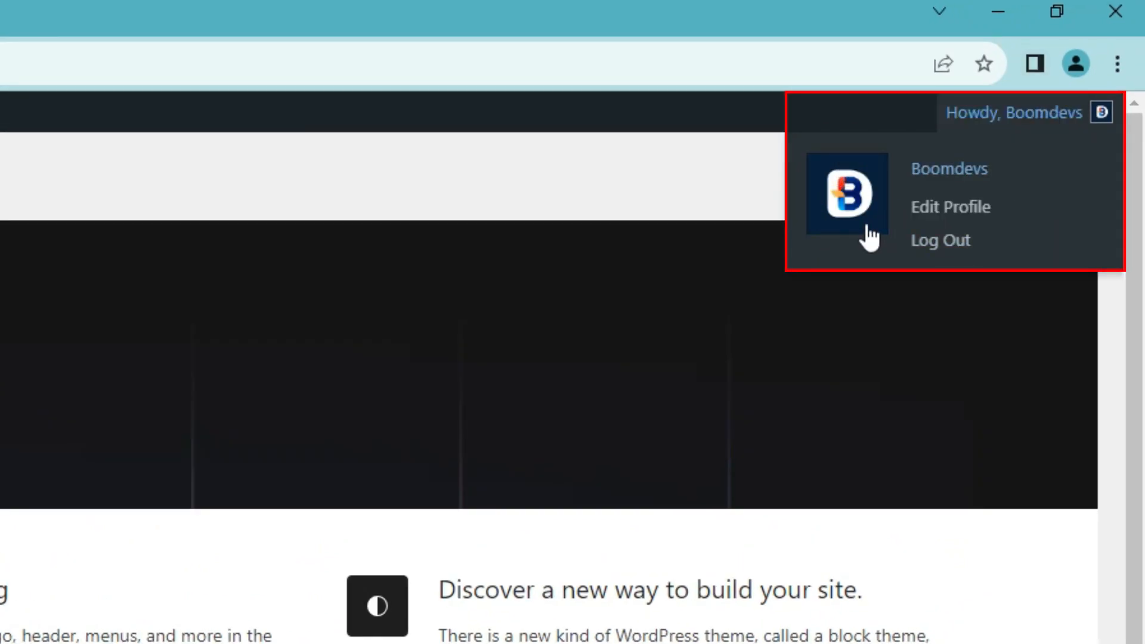
pyautogui.click(950, 207)
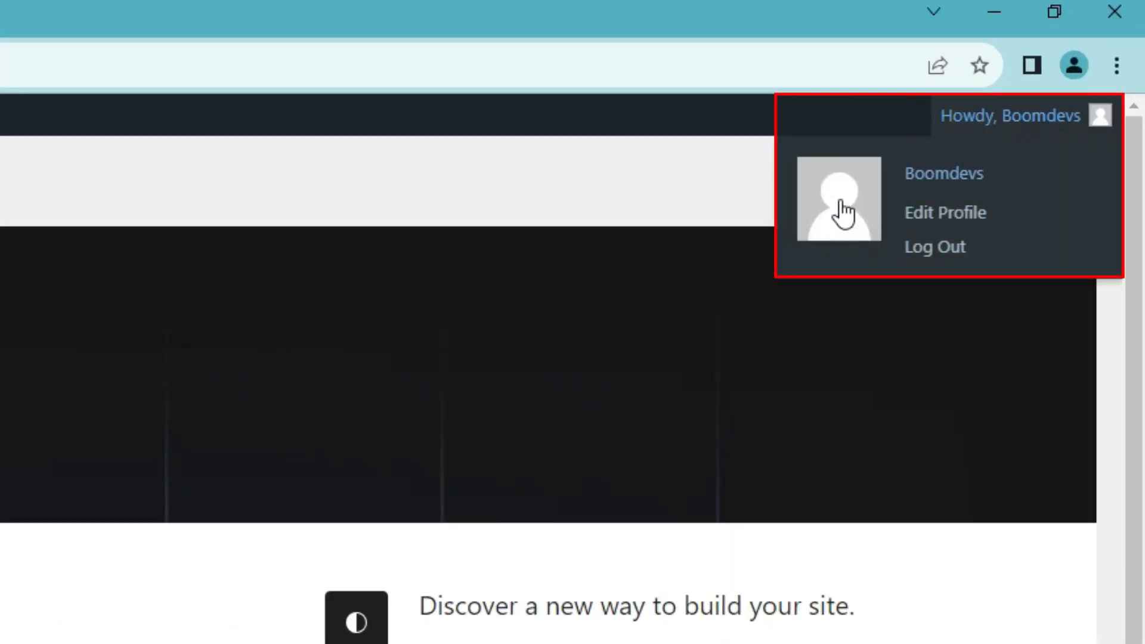
pyautogui.moveTo(839, 261)
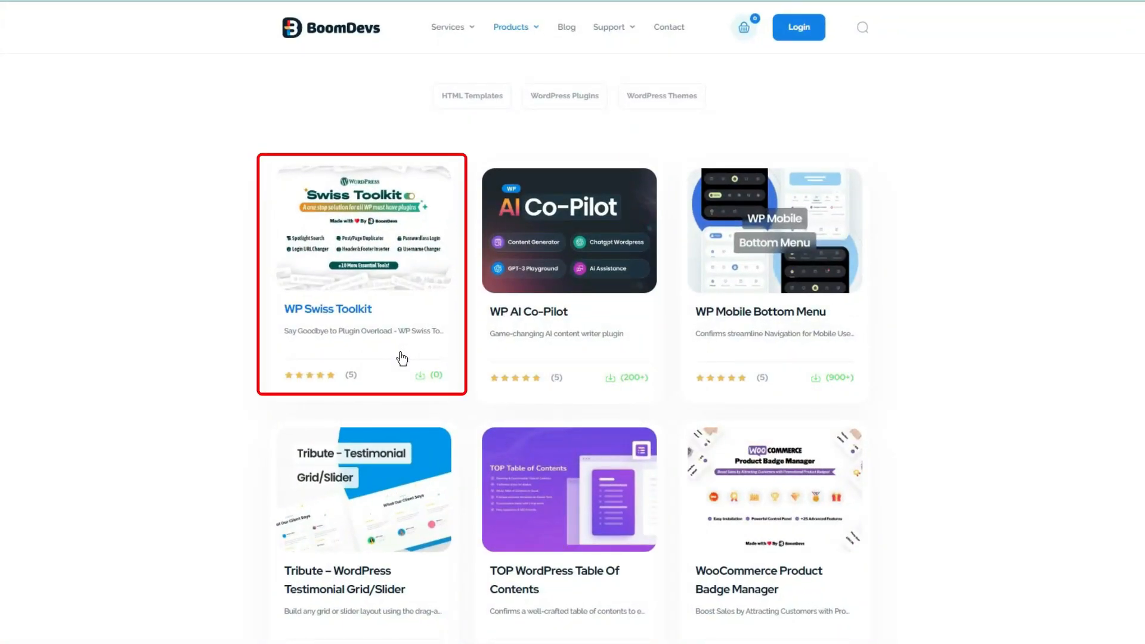
pyautogui.moveTo(400, 289)
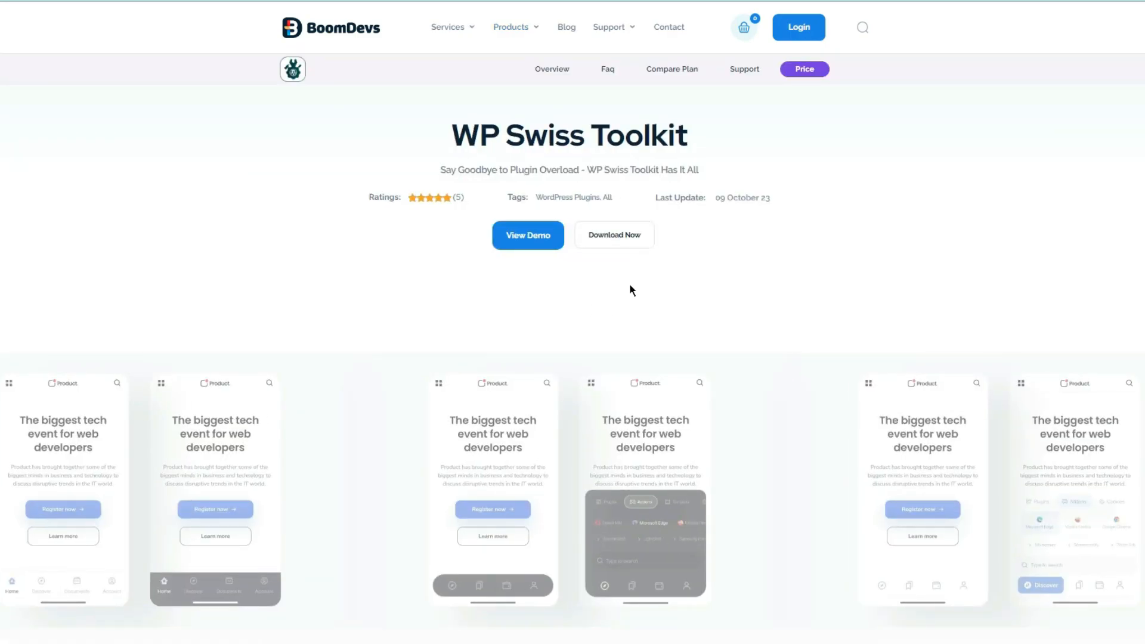
pyautogui.moveTo(562, 296)
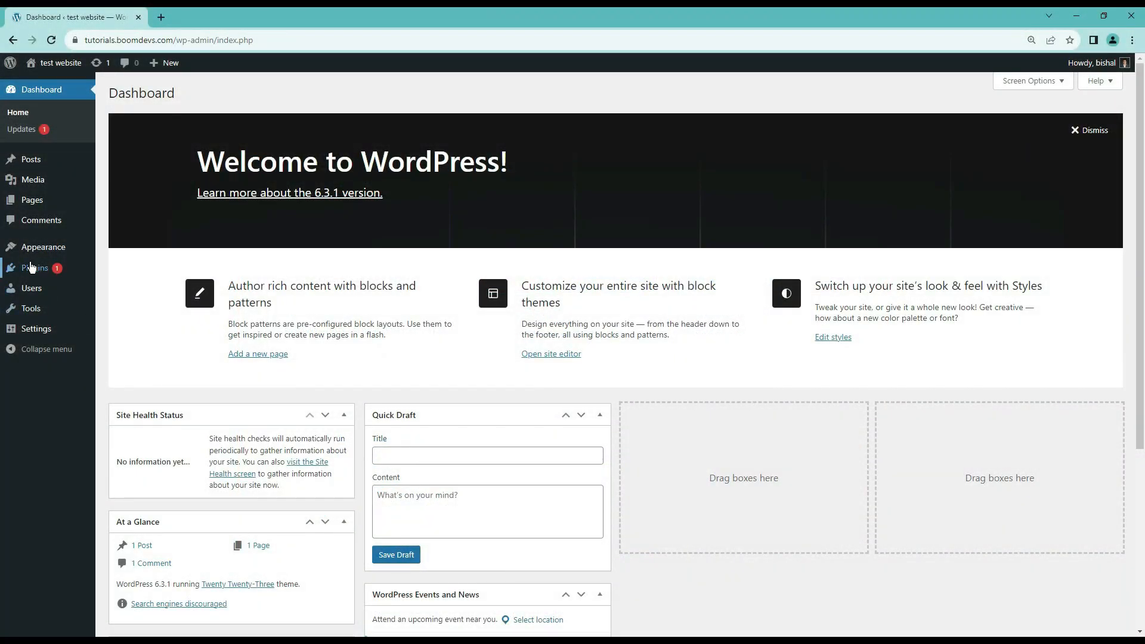
# - Upload the WP Swiss Toolkit zip through Add New Plugin, install it and activate it
pyautogui.click(36, 267)
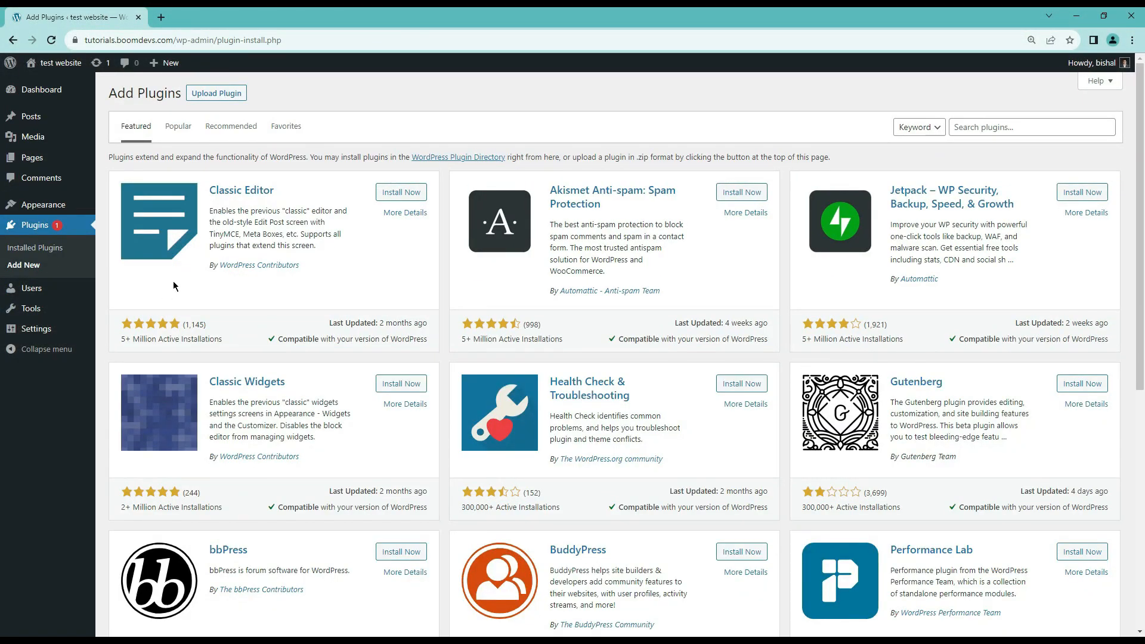
pyautogui.click(216, 93)
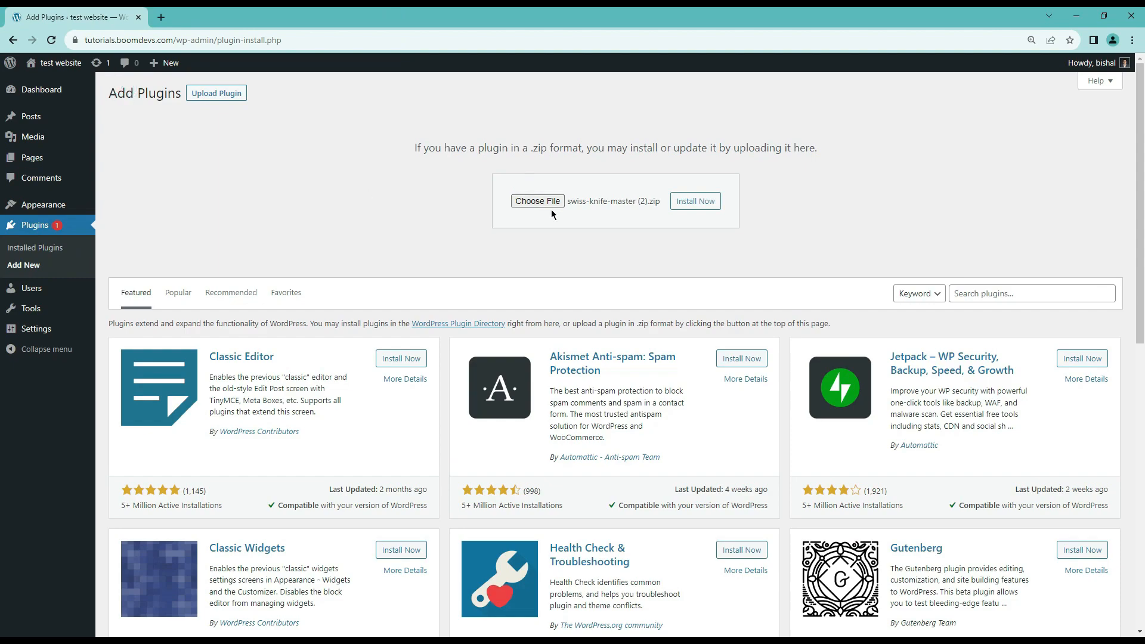
pyautogui.click(694, 201)
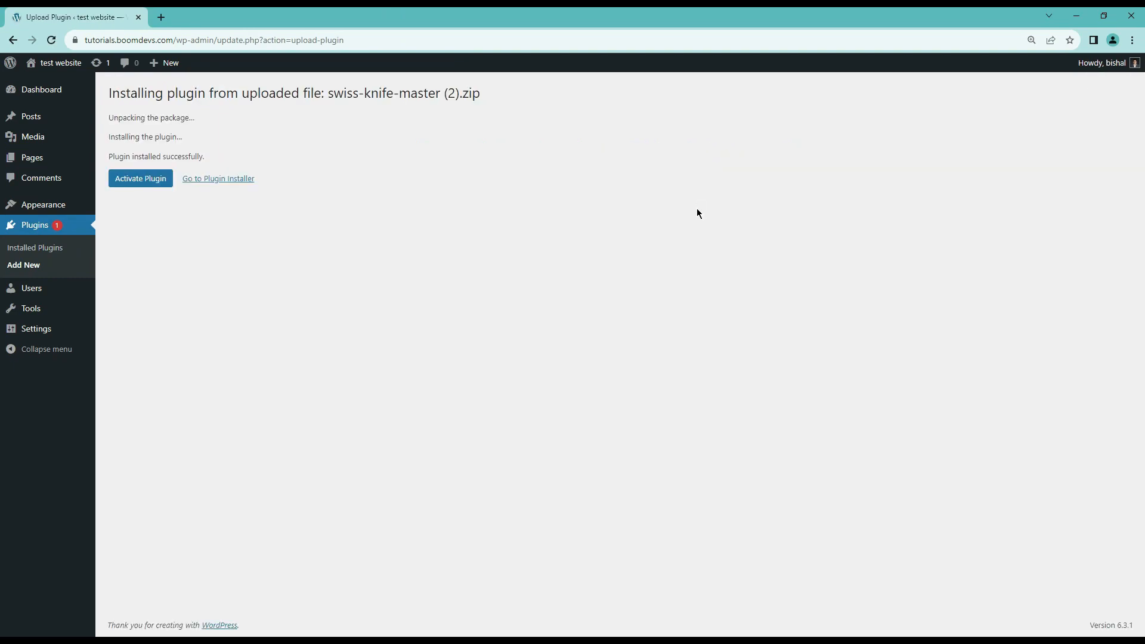
pyautogui.click(140, 178)
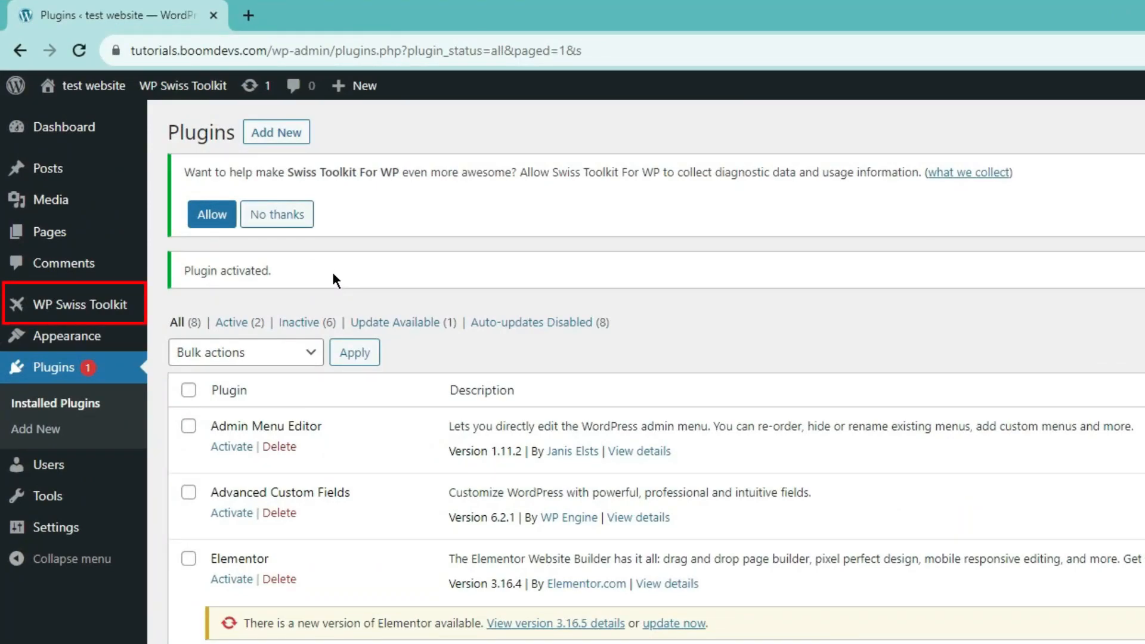
pyautogui.moveTo(81, 305)
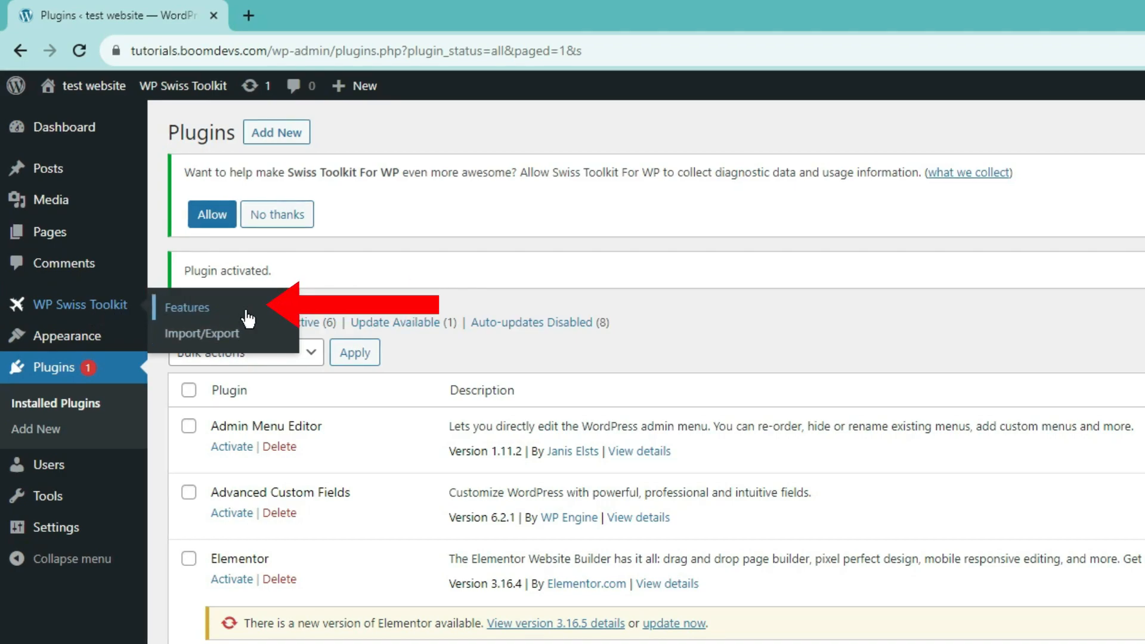
# - Open the Features page under WP Swiss Toolkit in the admin sidebar
pyautogui.click(188, 307)
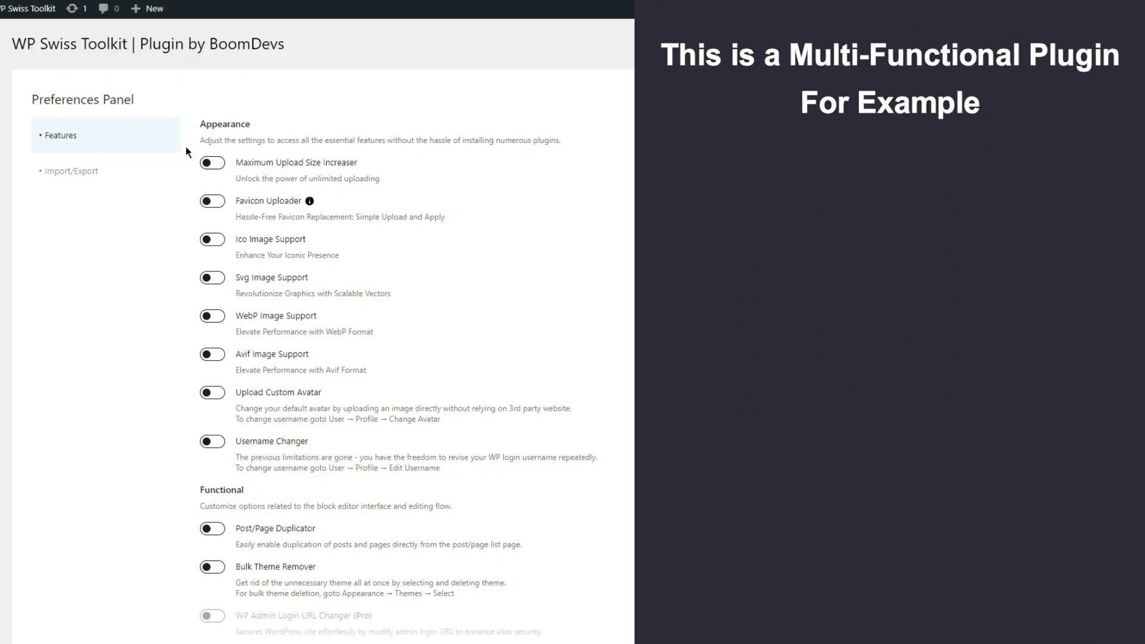
pyautogui.press('ctrl+space')
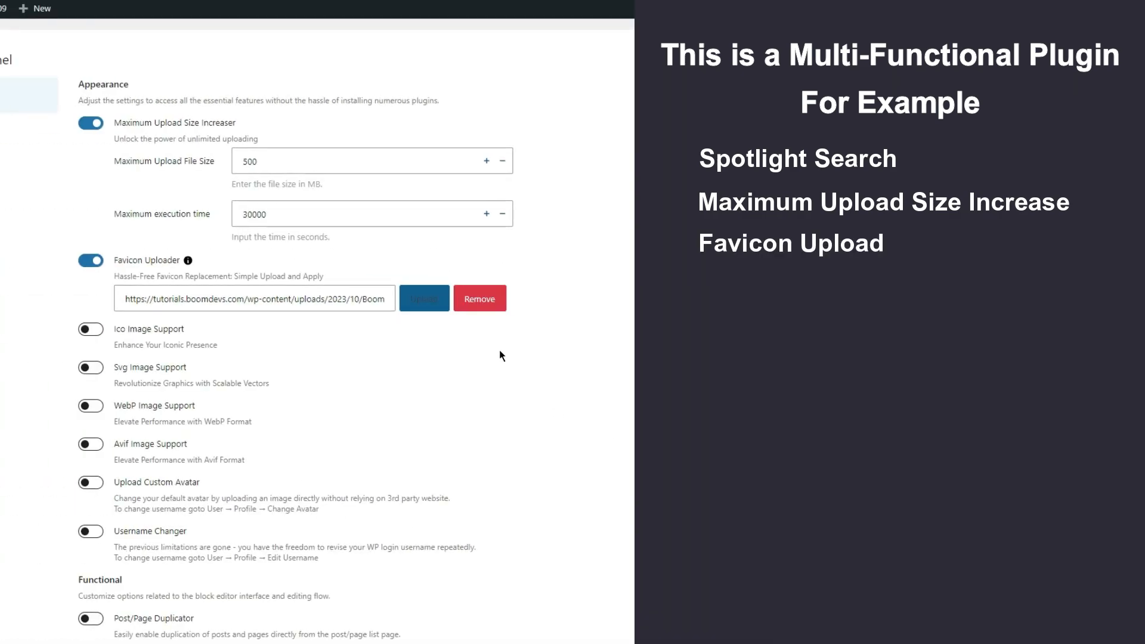
pyautogui.click(90, 368)
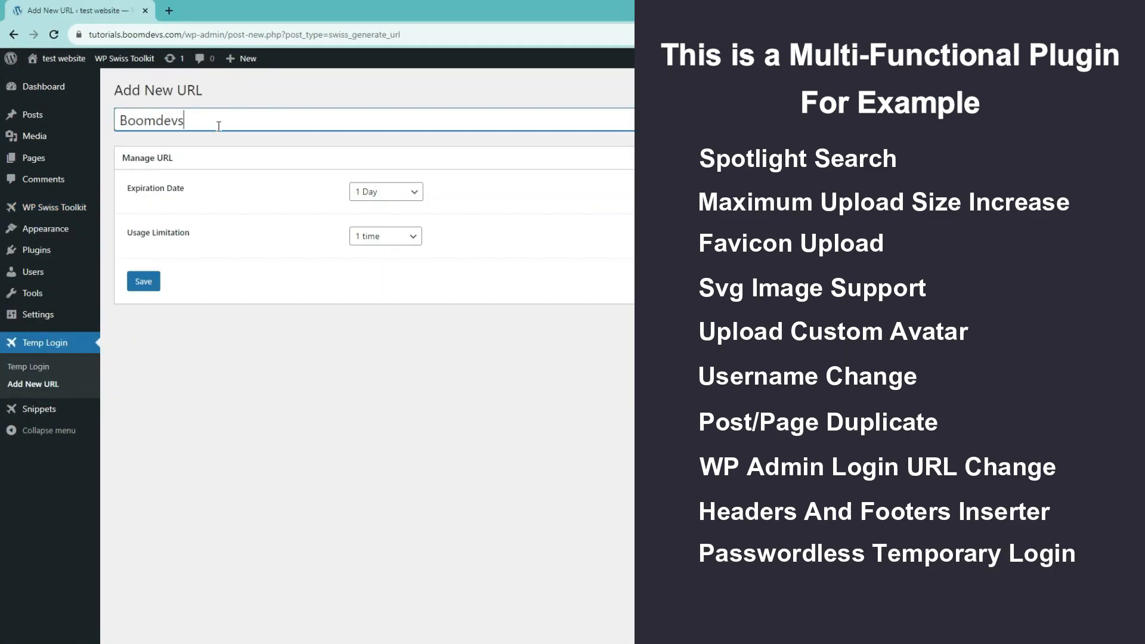
pyautogui.click(143, 281)
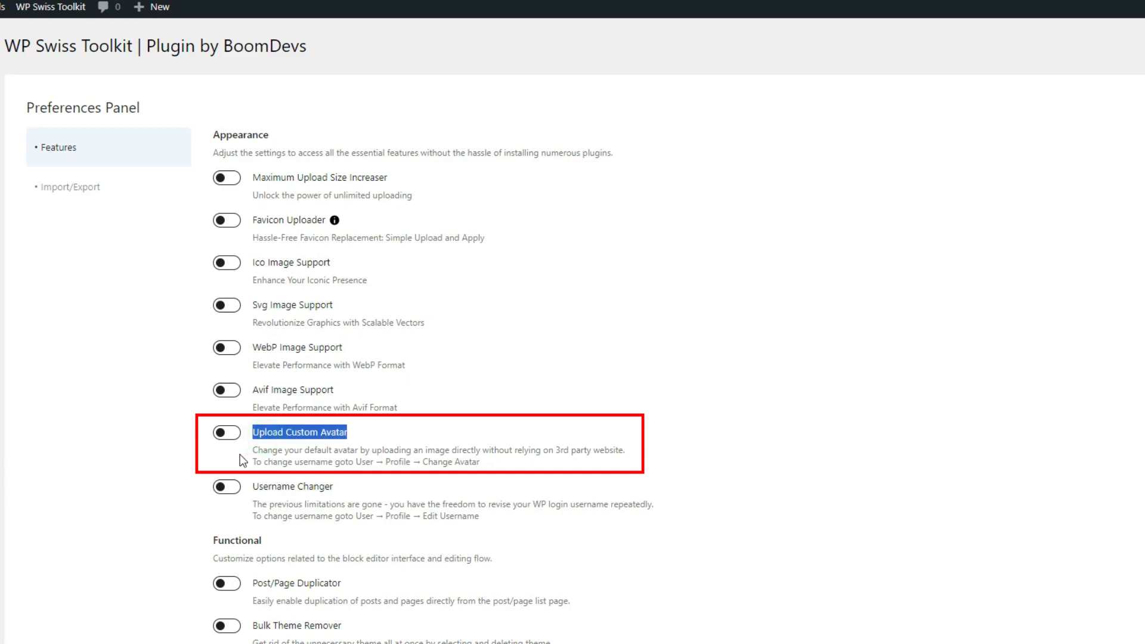
# - Turn on Upload Custom Avatar, grant the Editor, Author, Contributor and Subscriber roles, then save
pyautogui.click(228, 432)
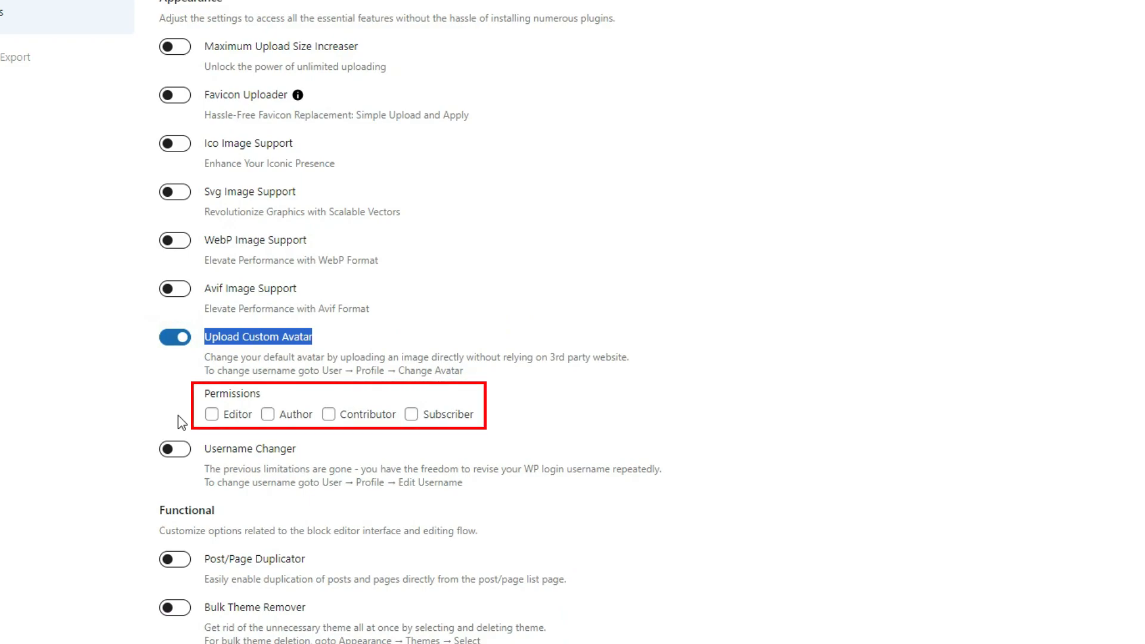
pyautogui.click(212, 414)
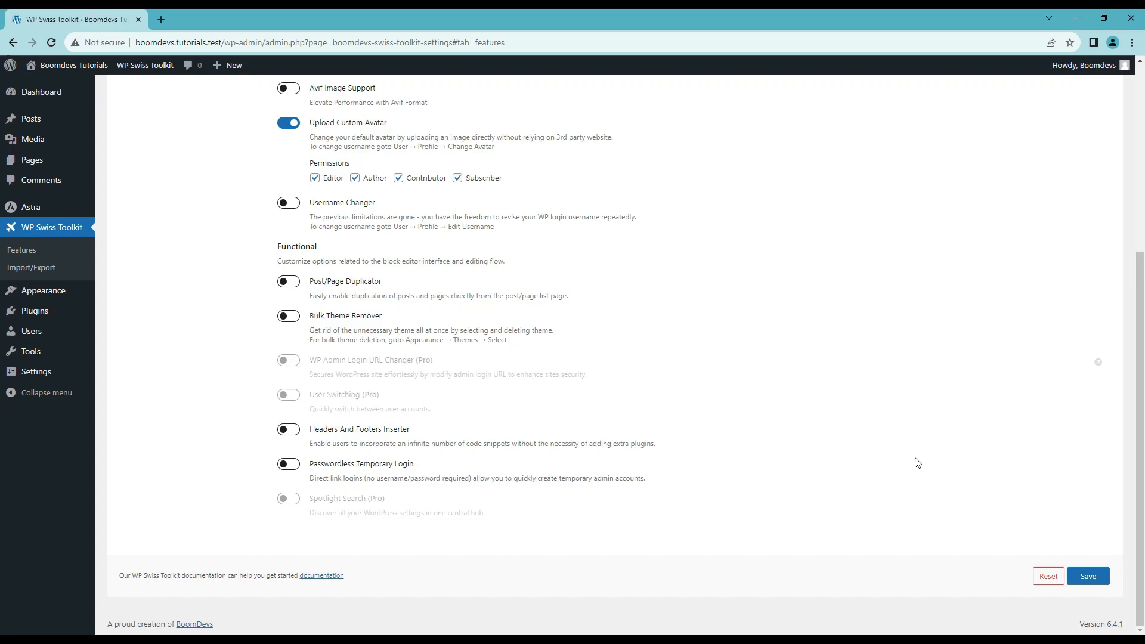
pyautogui.click(1087, 576)
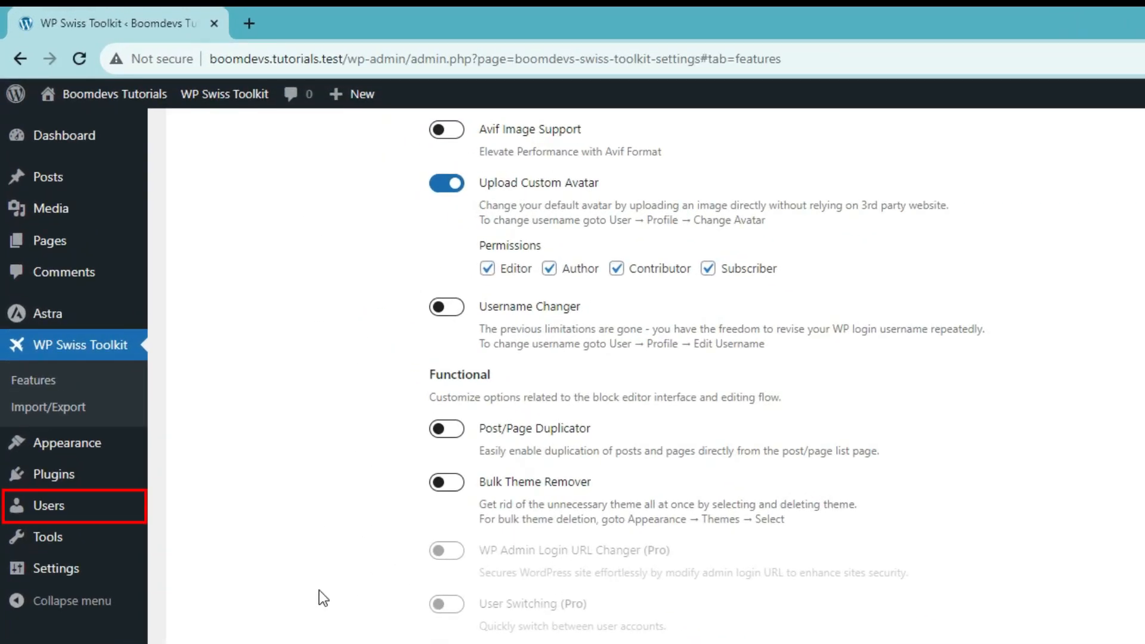
pyautogui.moveTo(48, 505)
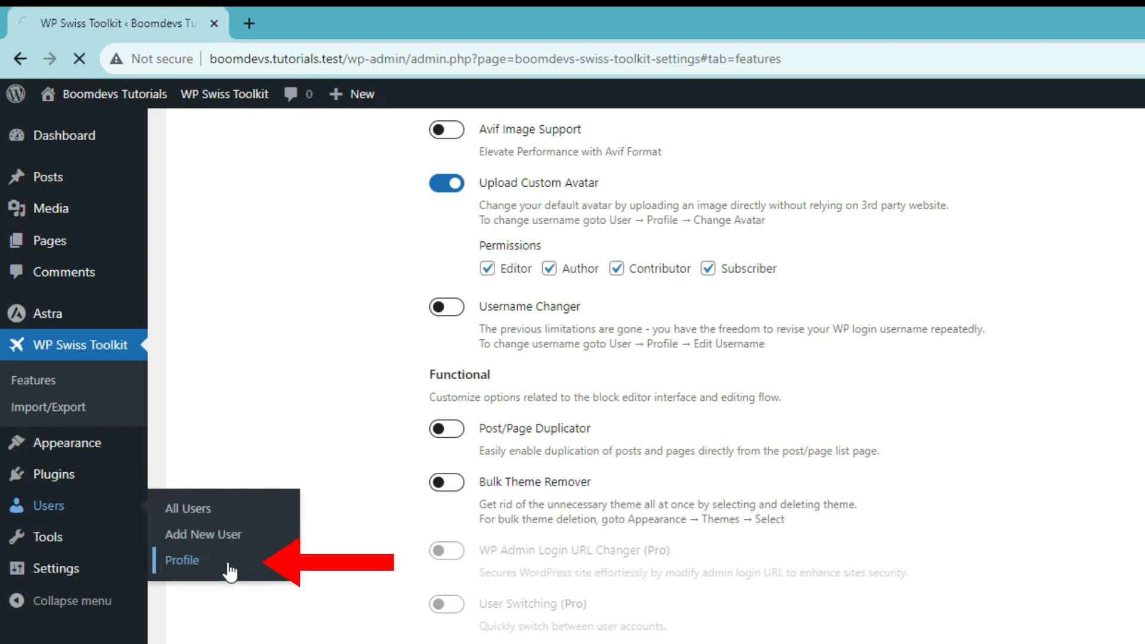
# - Open Users > Profile and scroll down to the Change Avatar section
pyautogui.click(182, 560)
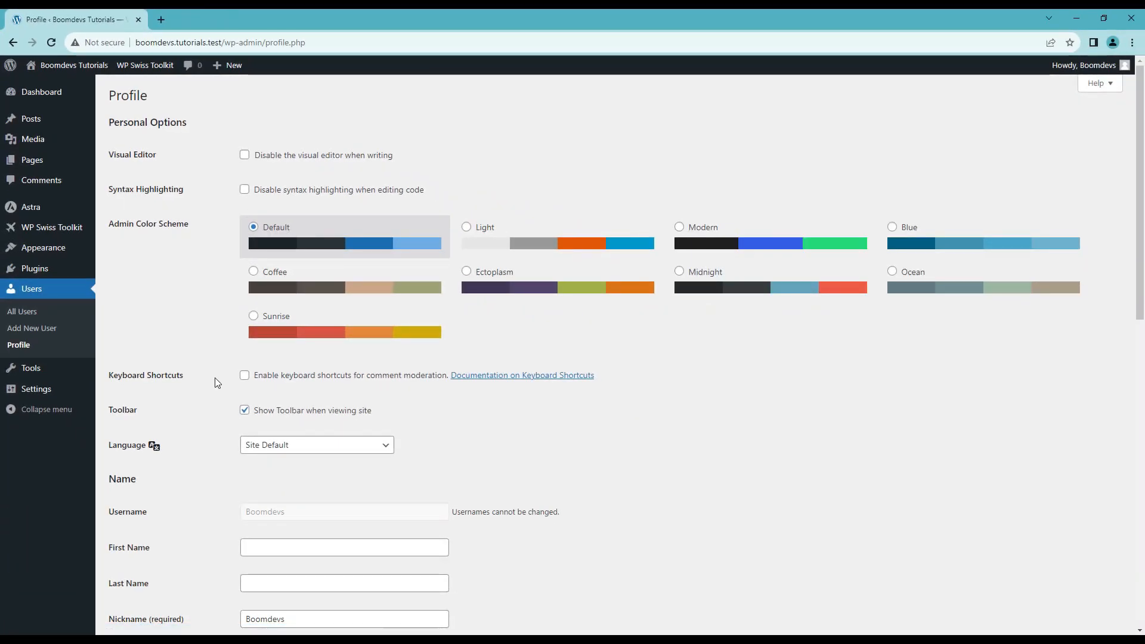
pyautogui.scroll(-3)
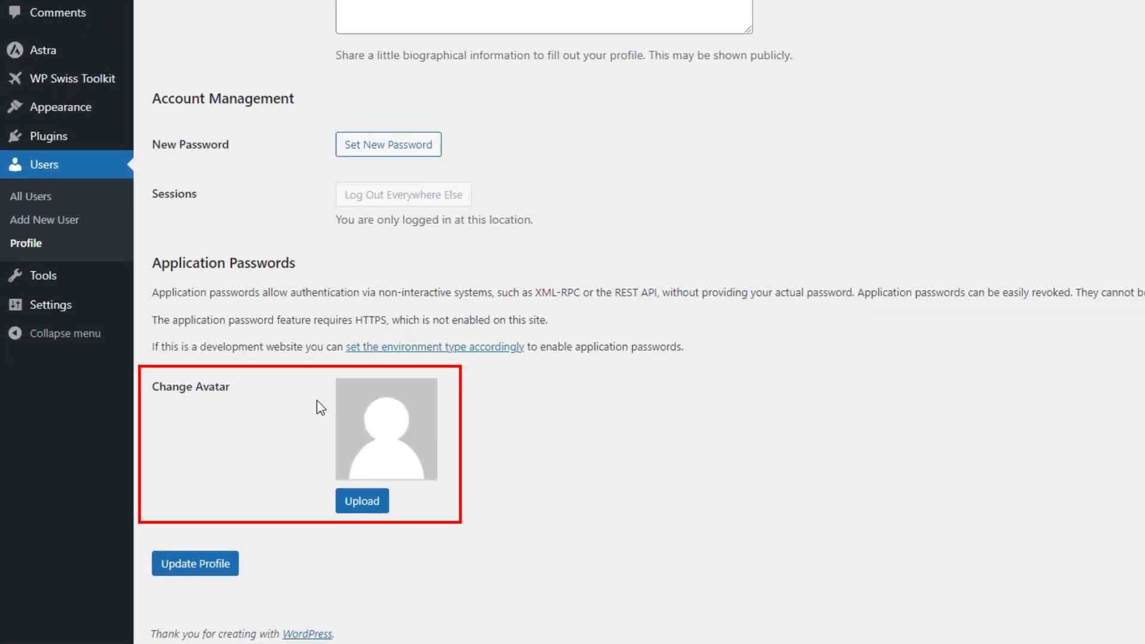
# - Select boomdevs.png from the Media Library as the avatar and update the profile
pyautogui.click(361, 501)
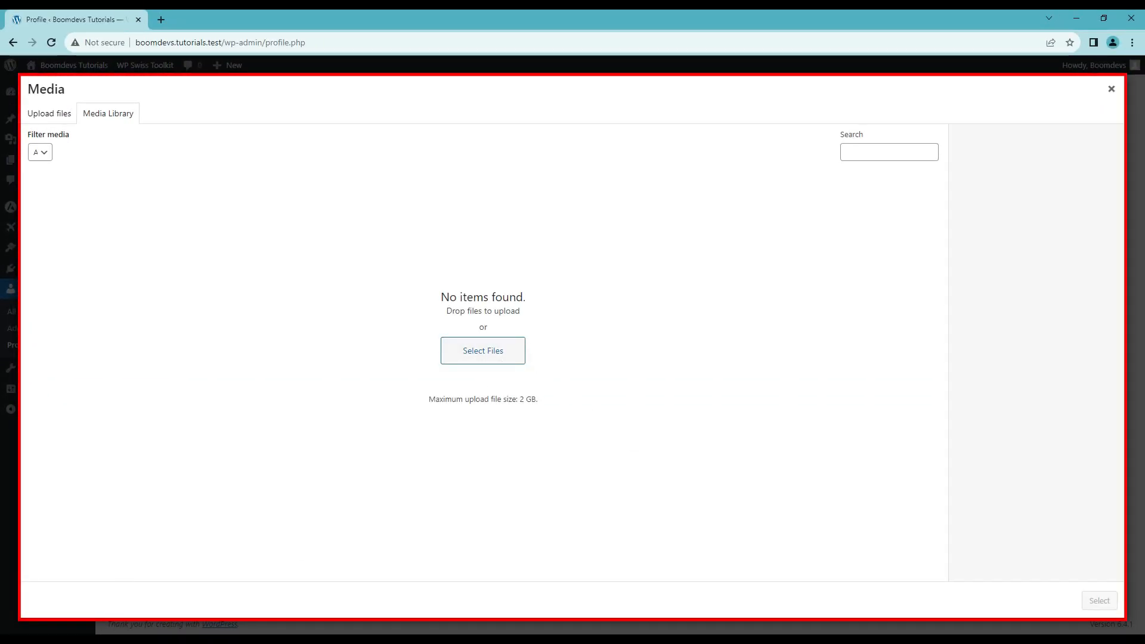
pyautogui.click(482, 351)
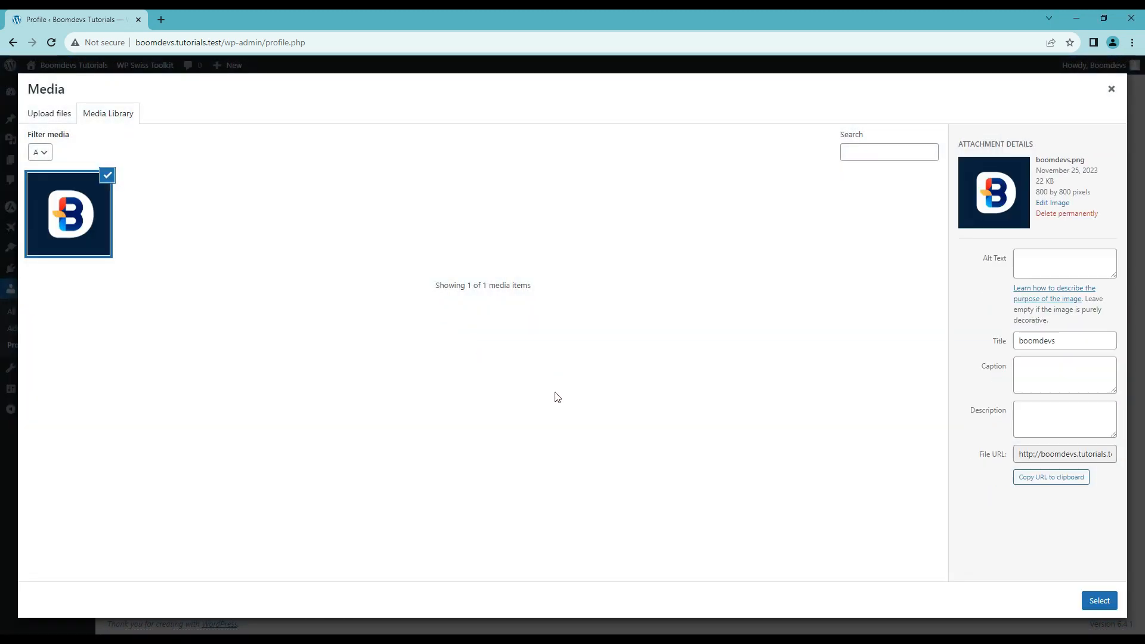
pyautogui.moveTo(1100, 601)
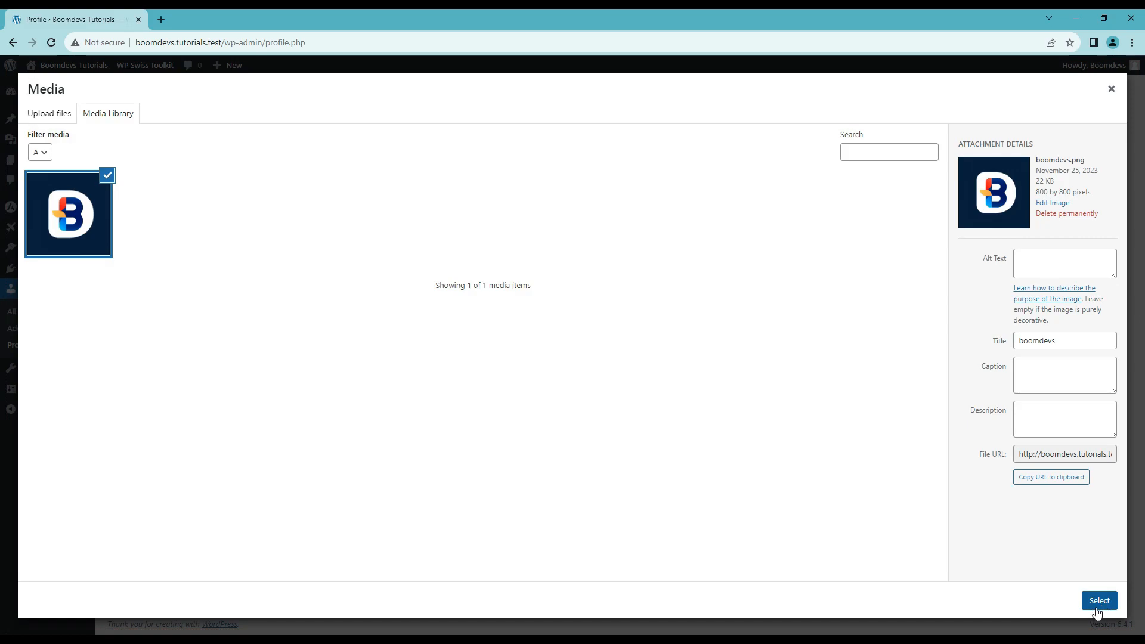
pyautogui.click(1099, 600)
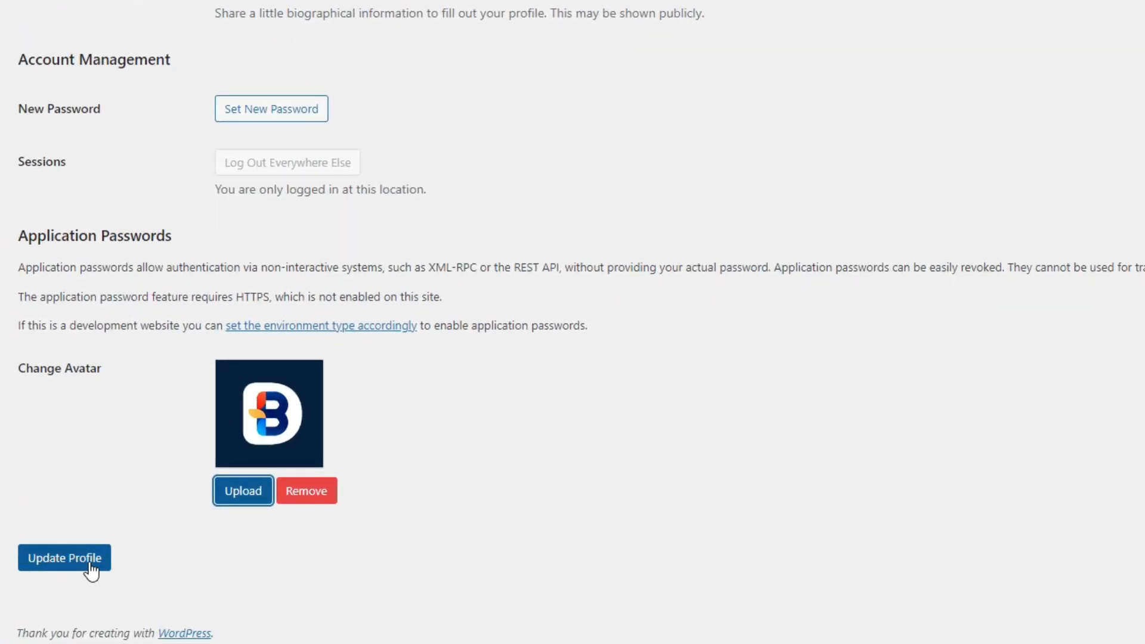
pyautogui.click(64, 558)
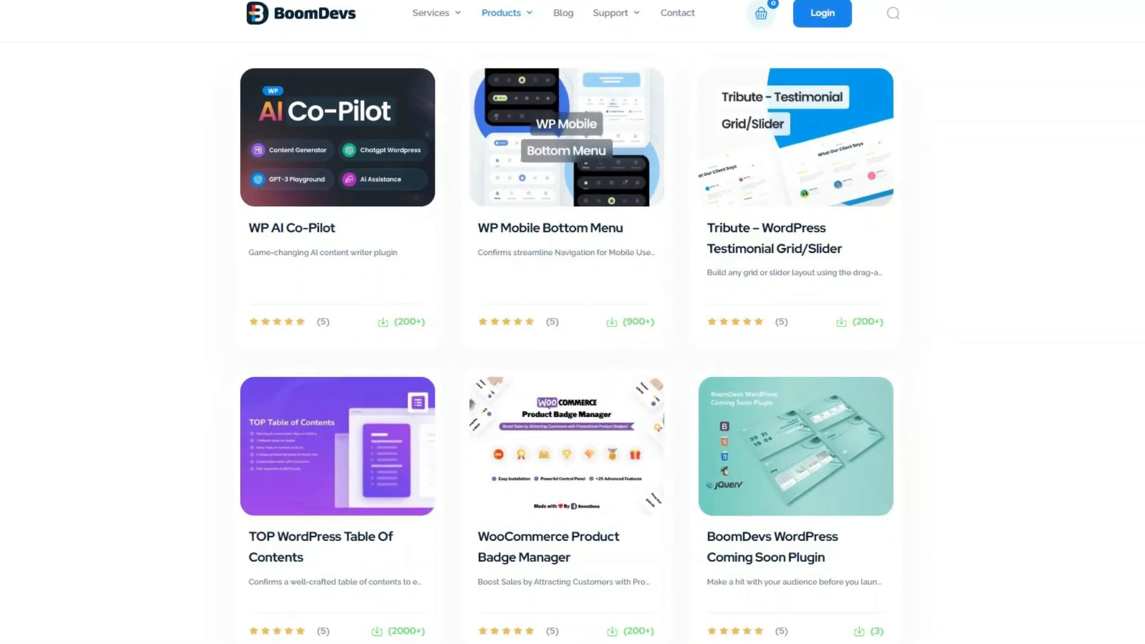
pyautogui.scroll(-3)
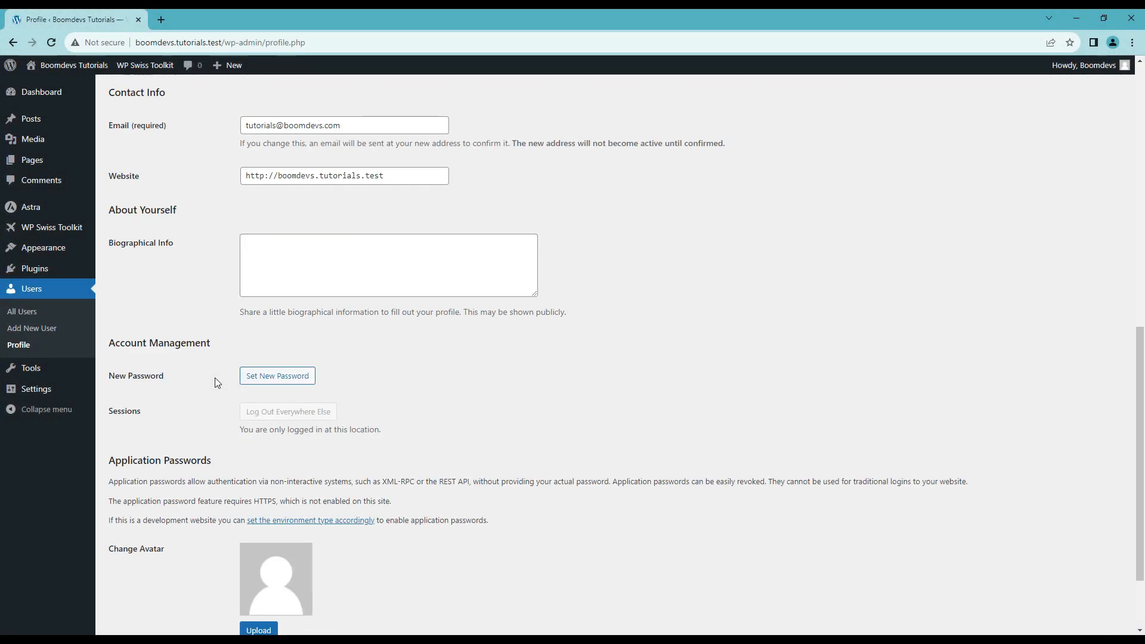
# - Scroll to Change Avatar, start the upload, and browse the computer's files for the avatar image
pyautogui.scroll(-3)
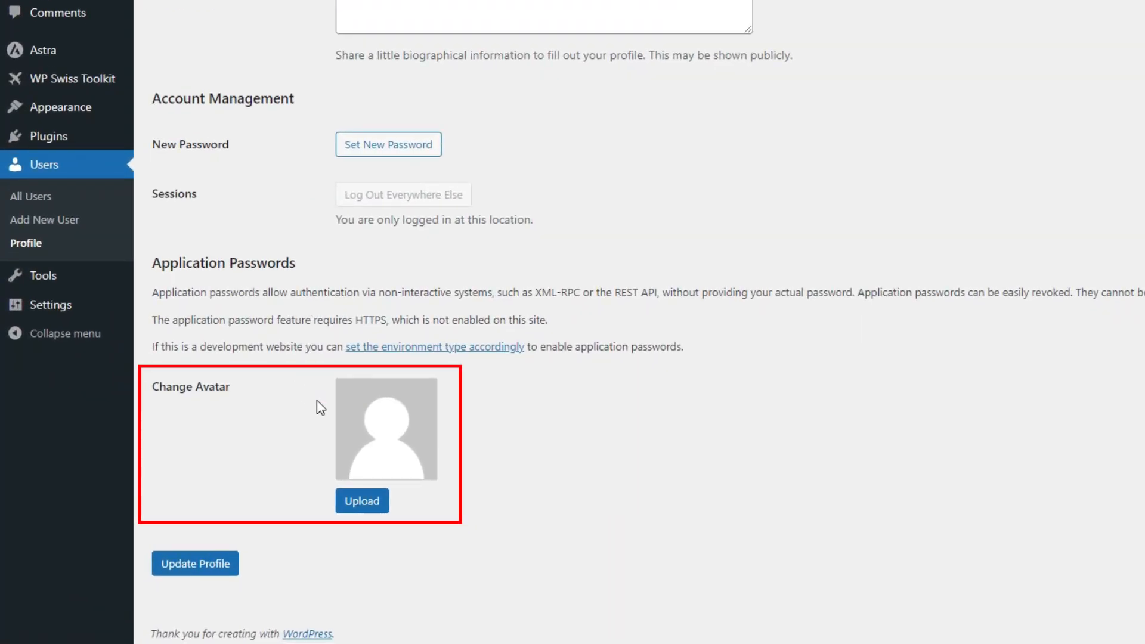
pyautogui.click(362, 501)
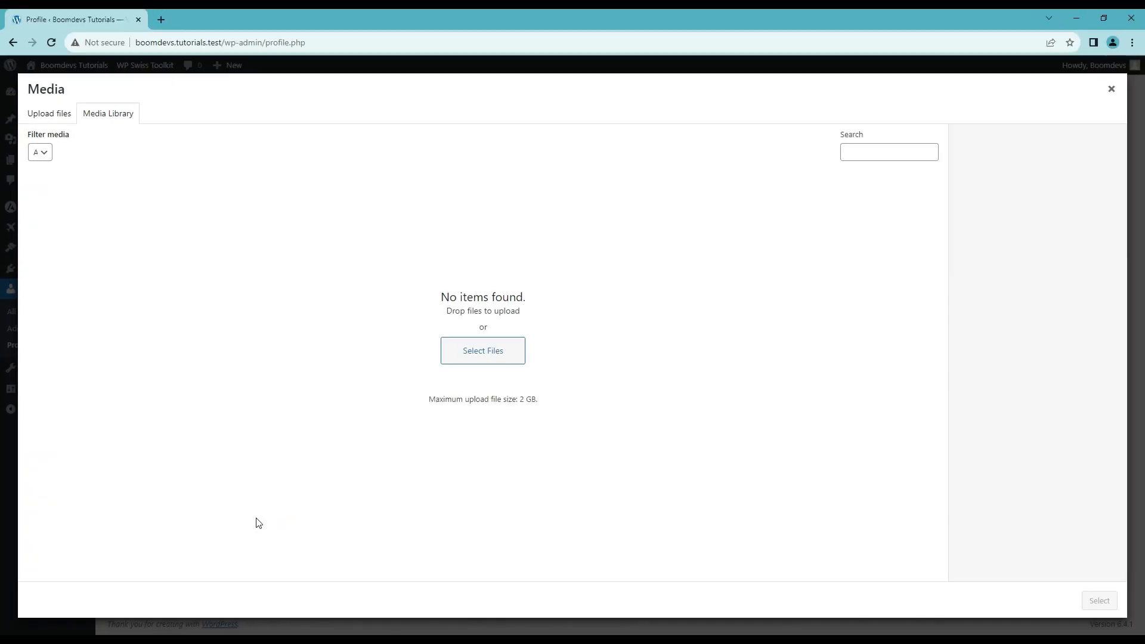
pyautogui.moveTo(482, 351)
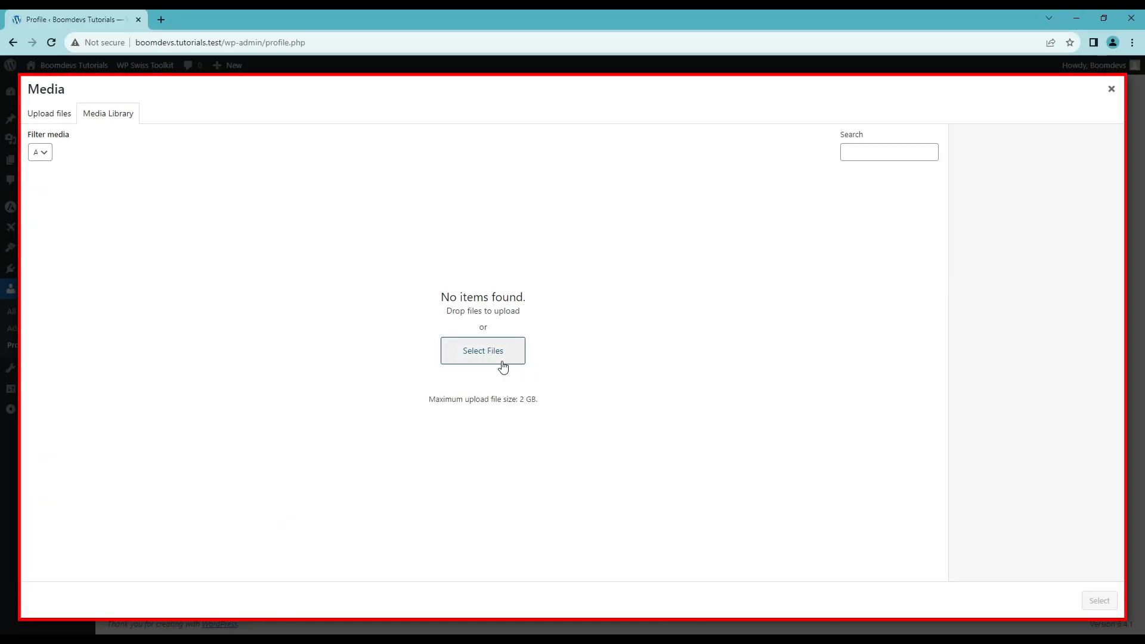
pyautogui.click(482, 351)
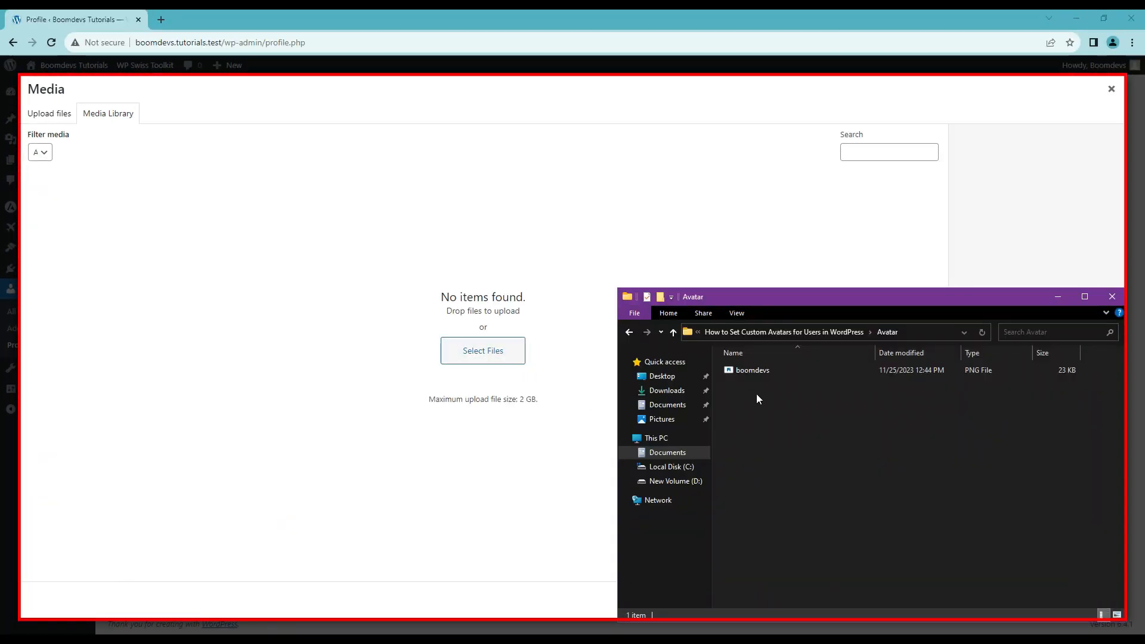